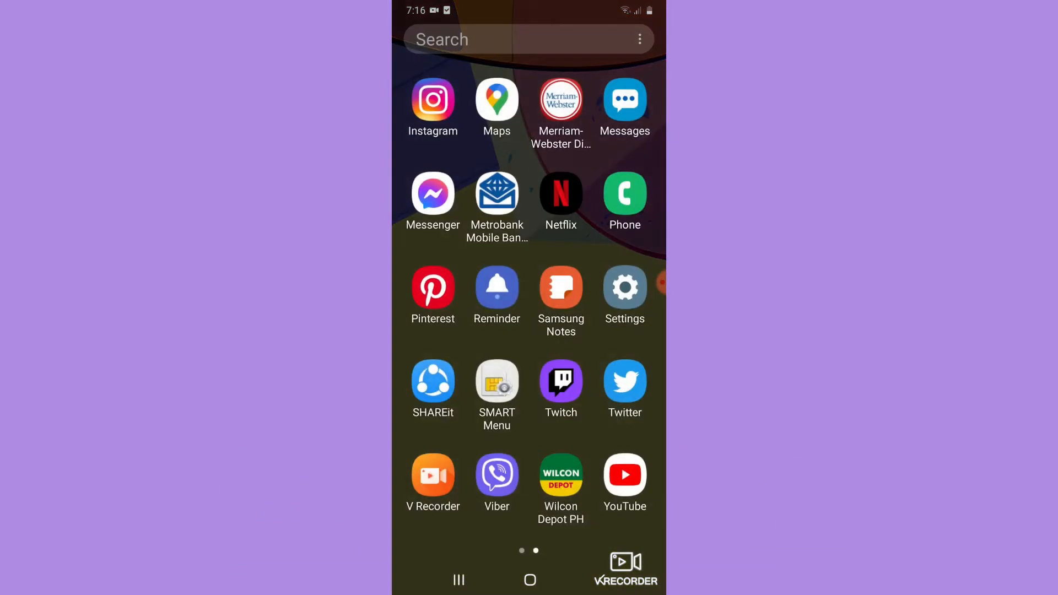
Open Settings from the app drawer and scroll down to Apps and General management.
left_click(624, 287)
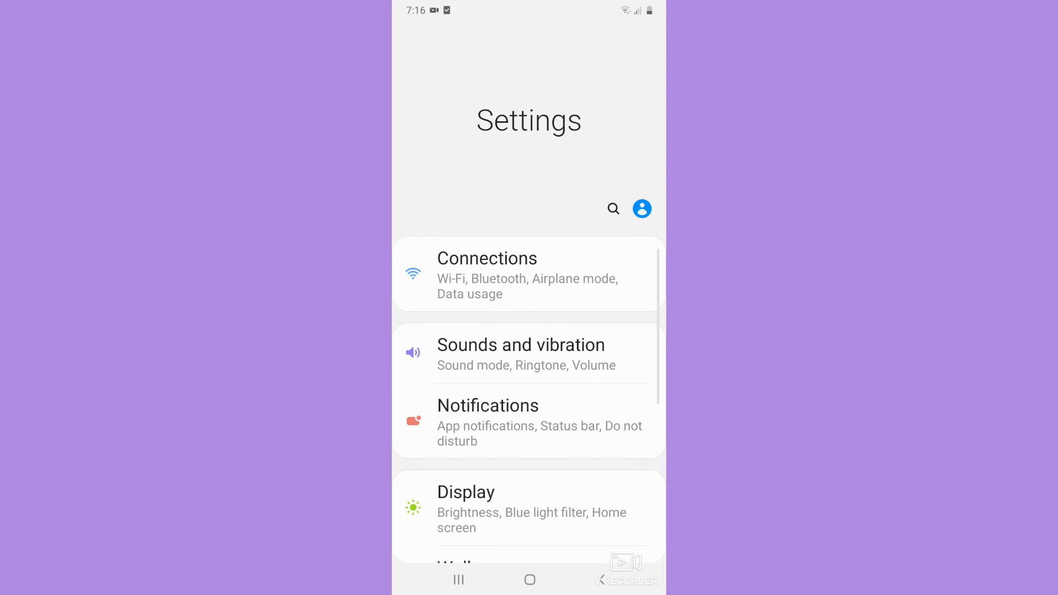
scroll("down", 3)
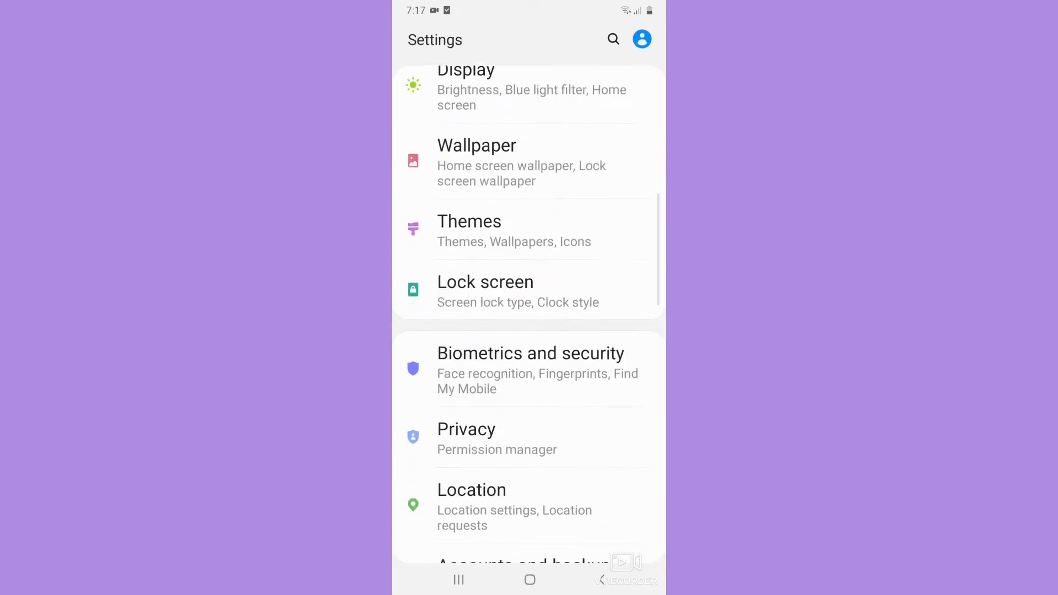
scroll("down", 3)
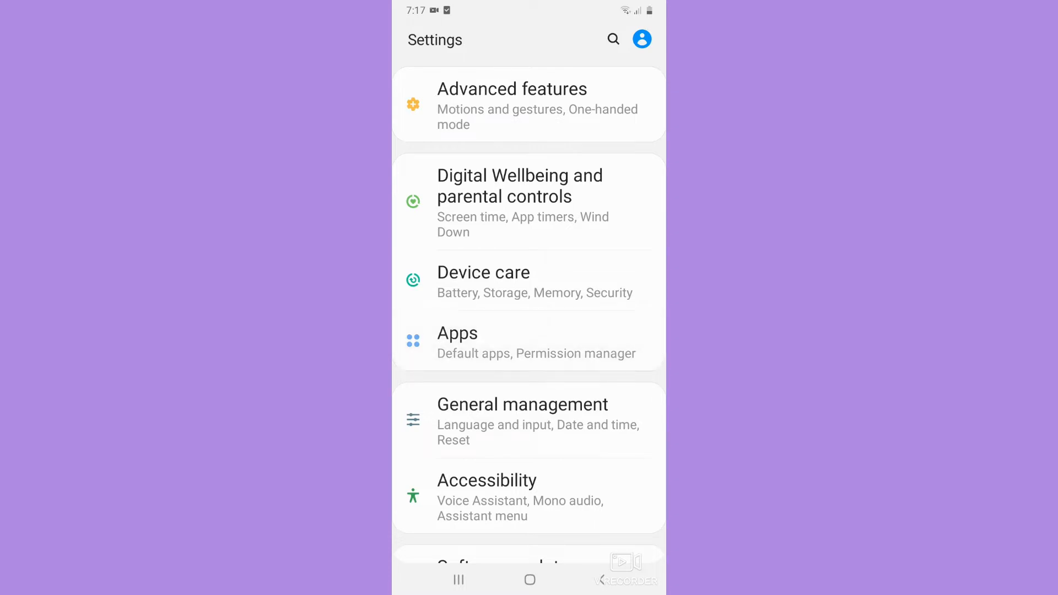
Open Apps and scroll the 104-app list down to Facebook.
left_click(457, 334)
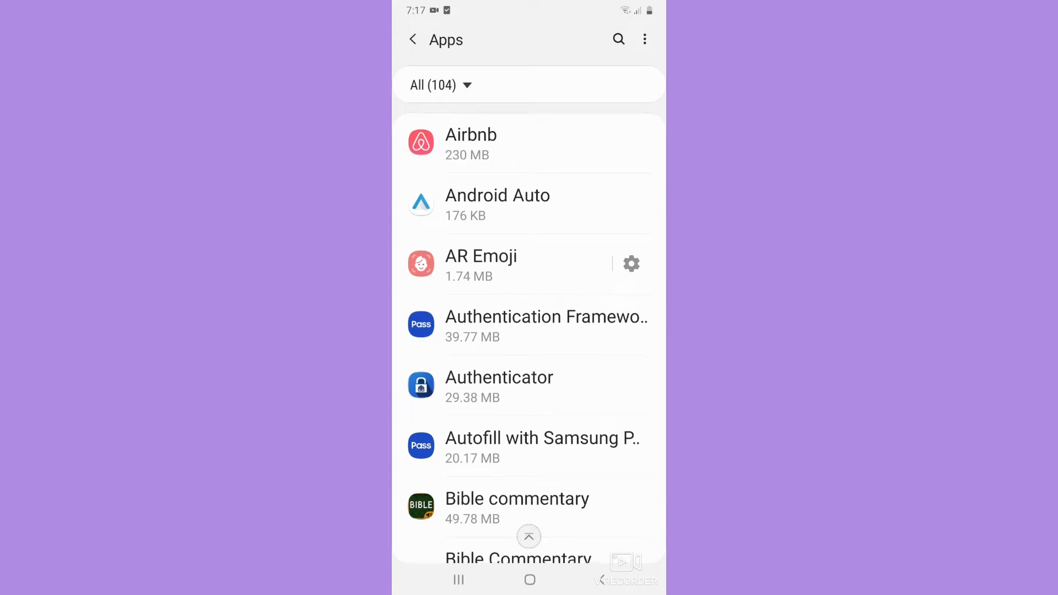
scroll("down", 3)
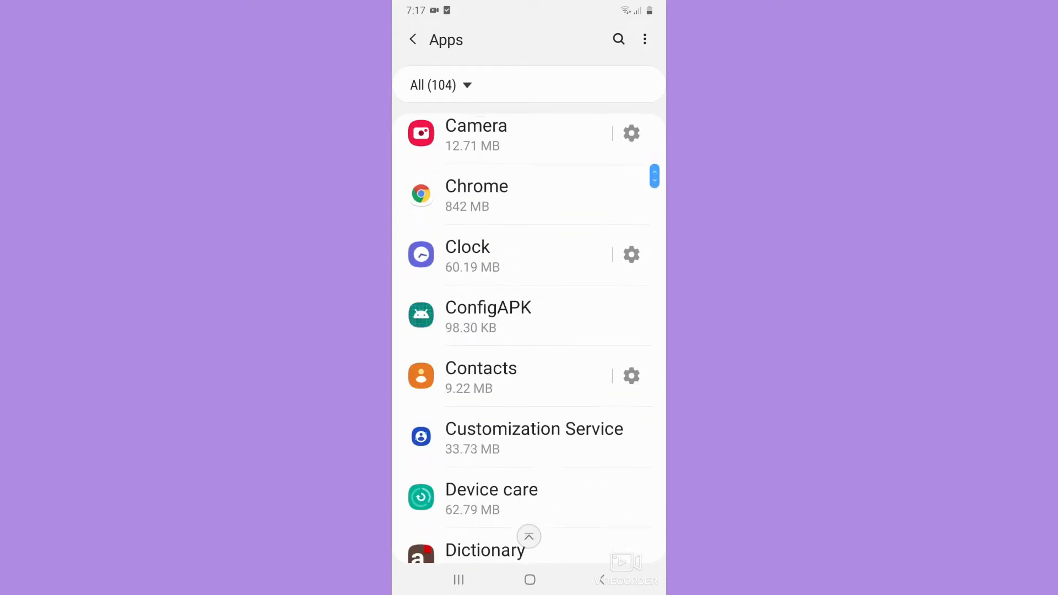
scroll("down", 3)
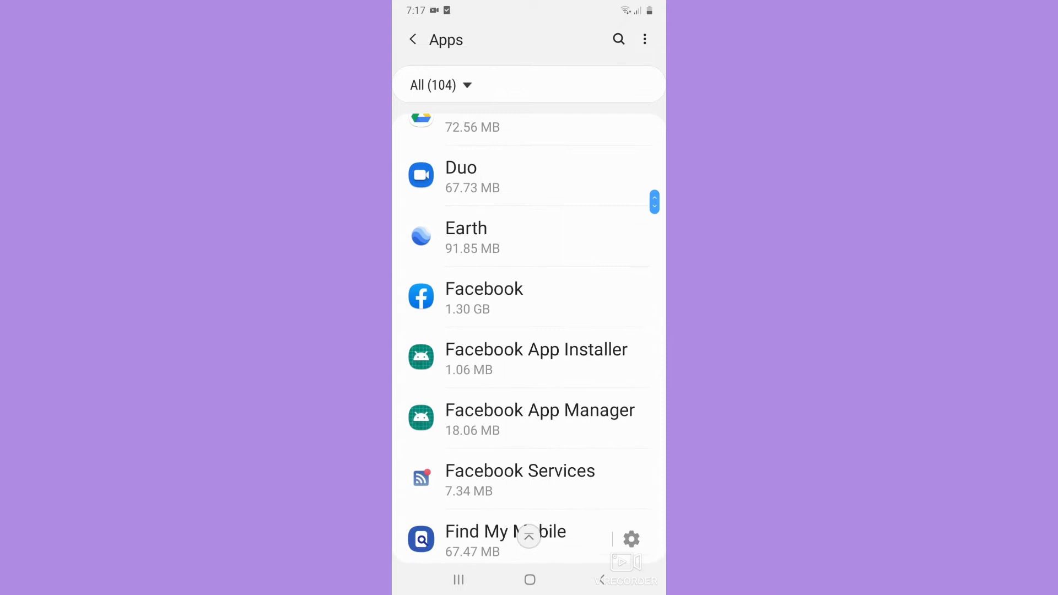
Open Facebook's App info and scroll down to its App settings section.
left_click(484, 297)
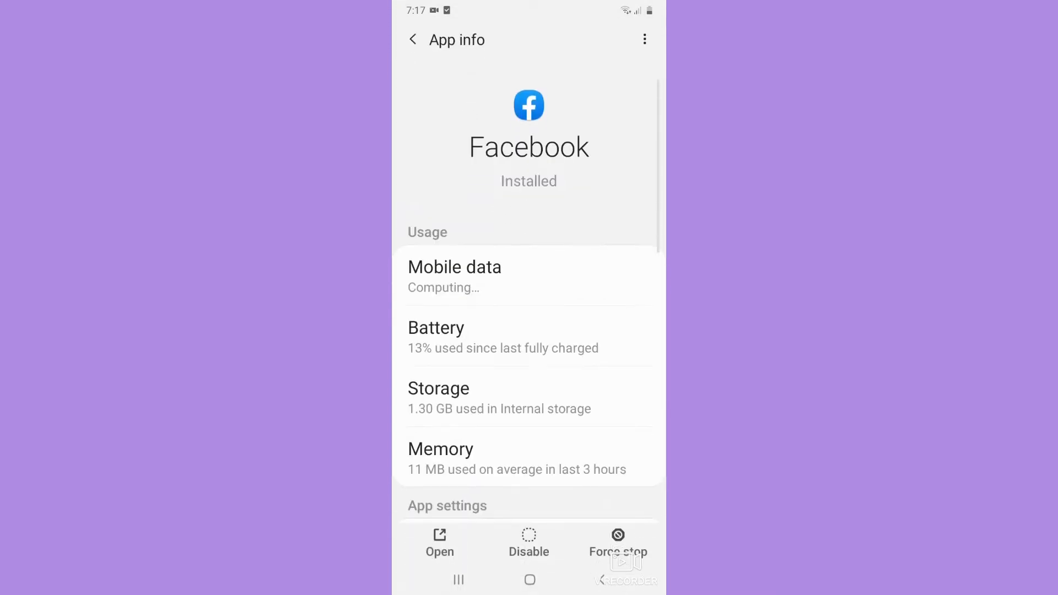
scroll("down", 3)
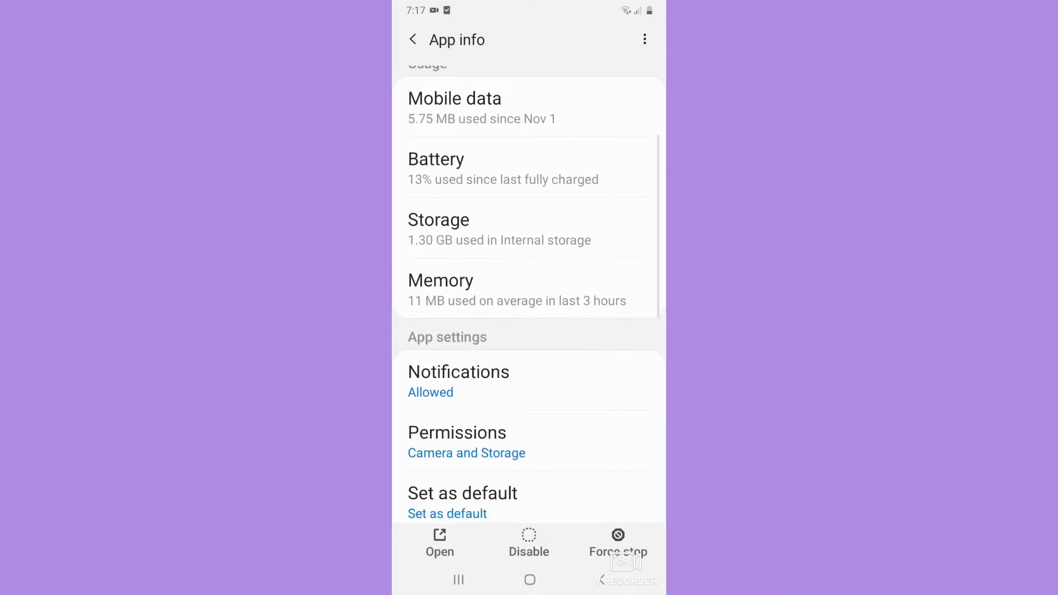
scroll("down", 3)
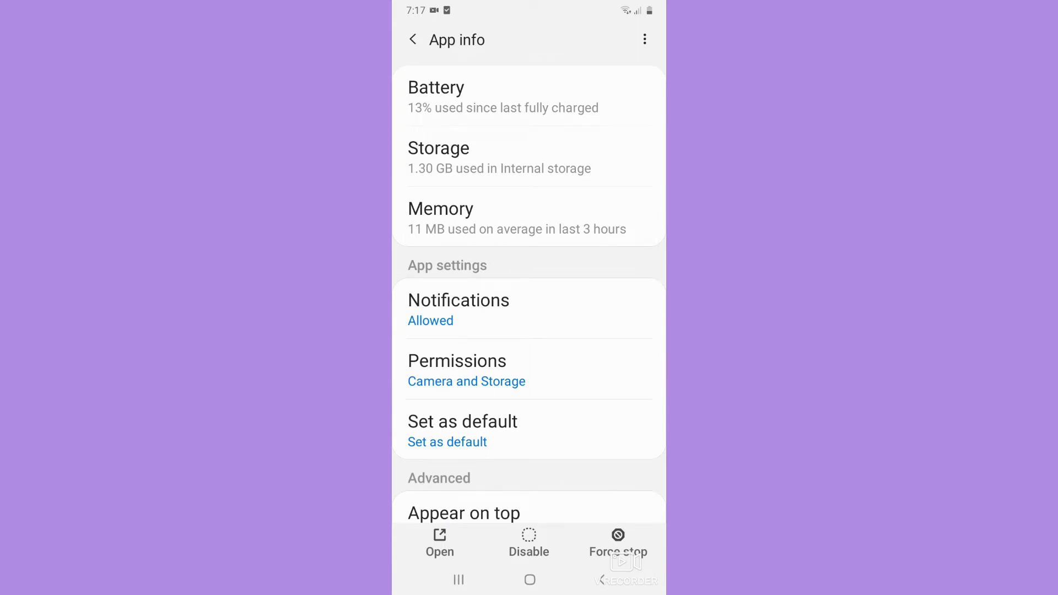
Open Facebook's Notifications and scroll through its enabled notification categories.
left_click(458, 308)
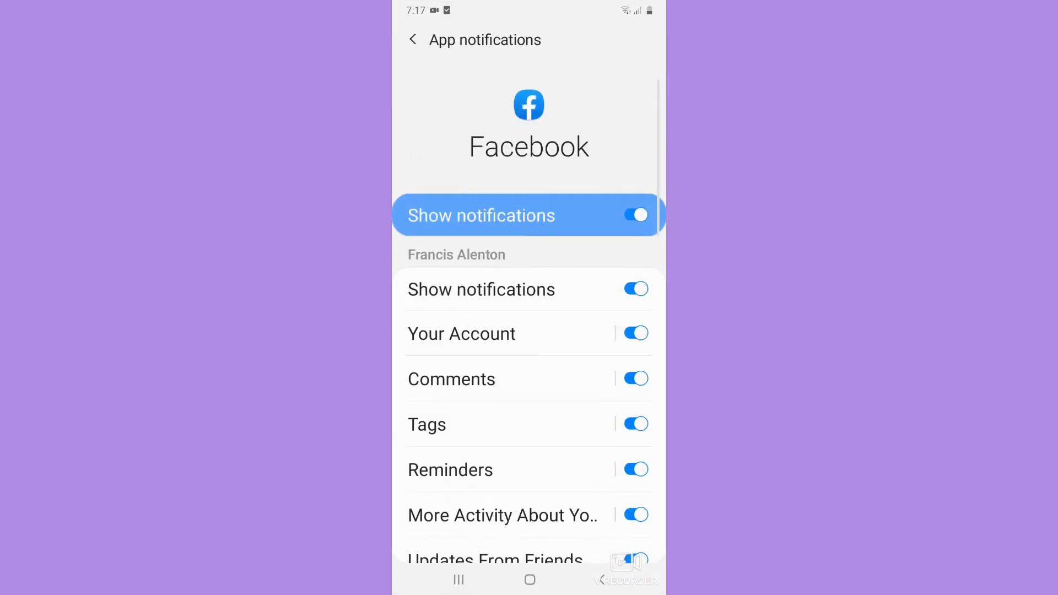
scroll("down", 3)
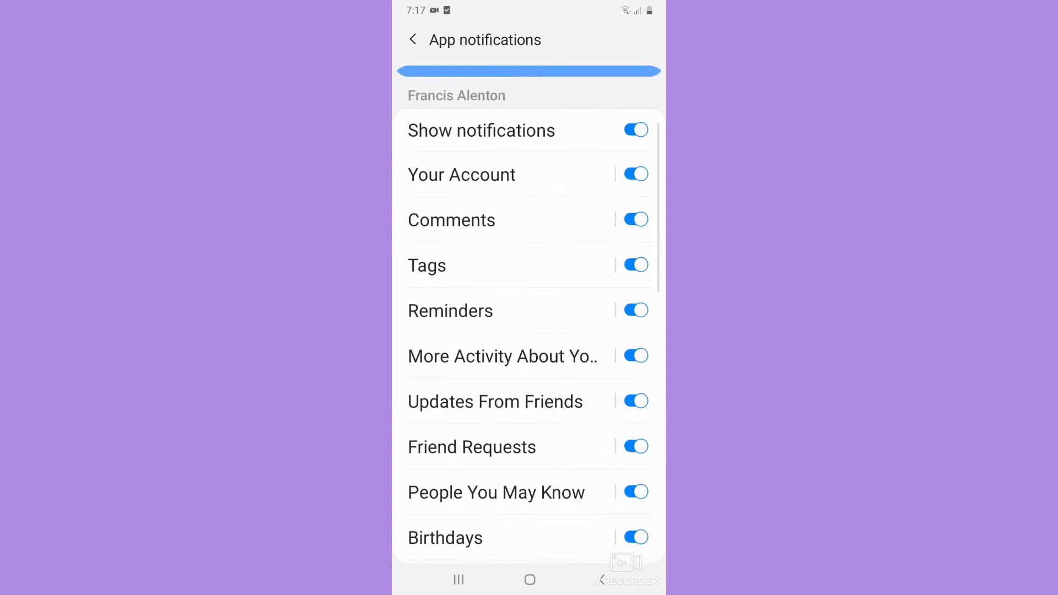
scroll("down", 3)
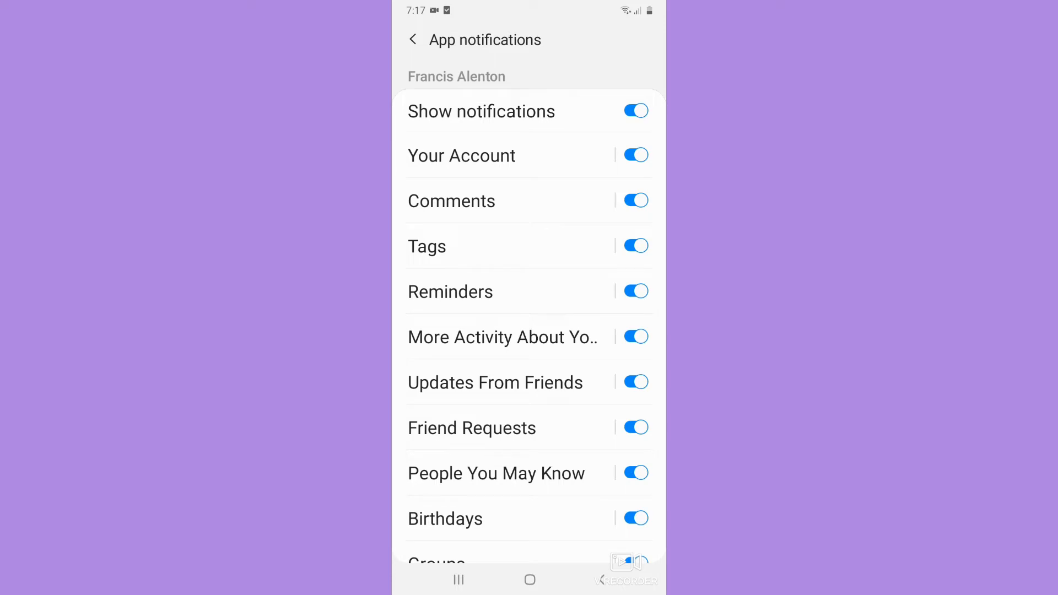
Open the Comments notification category, going back once and reopening it.
left_click(452, 201)
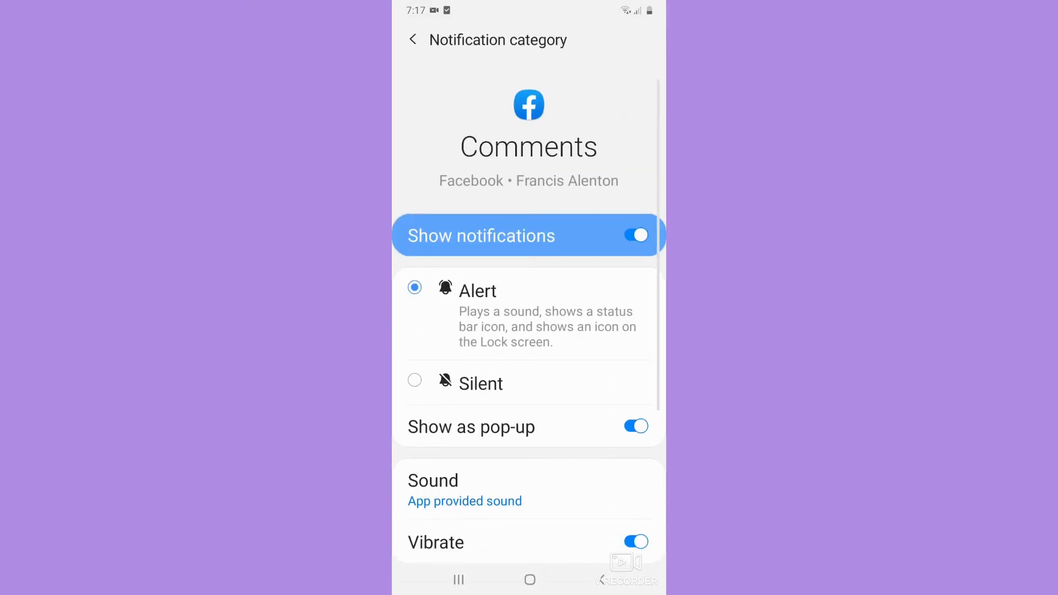
left_click(413, 40)
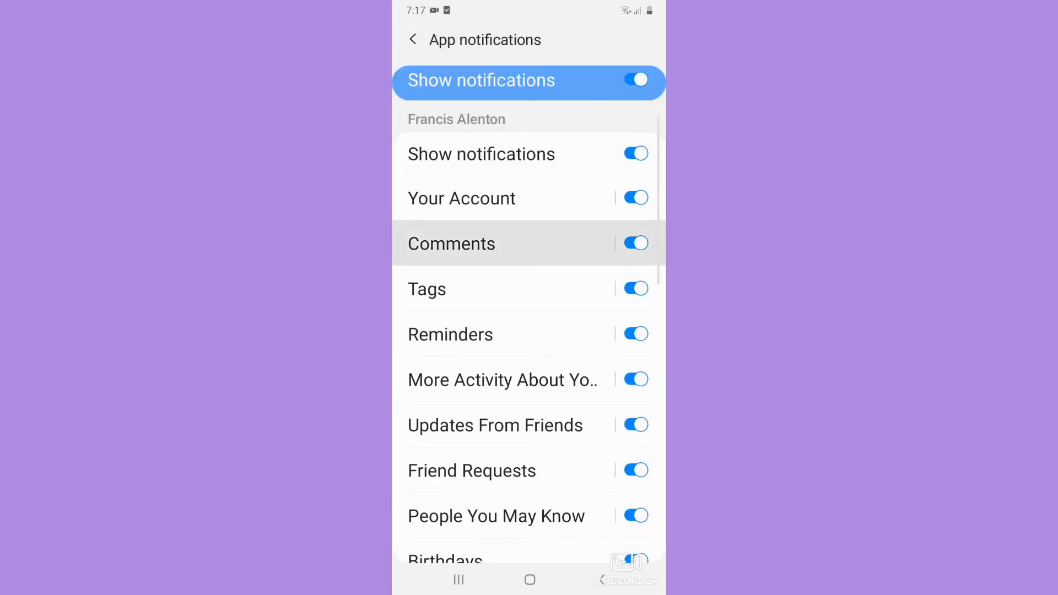
left_click(452, 244)
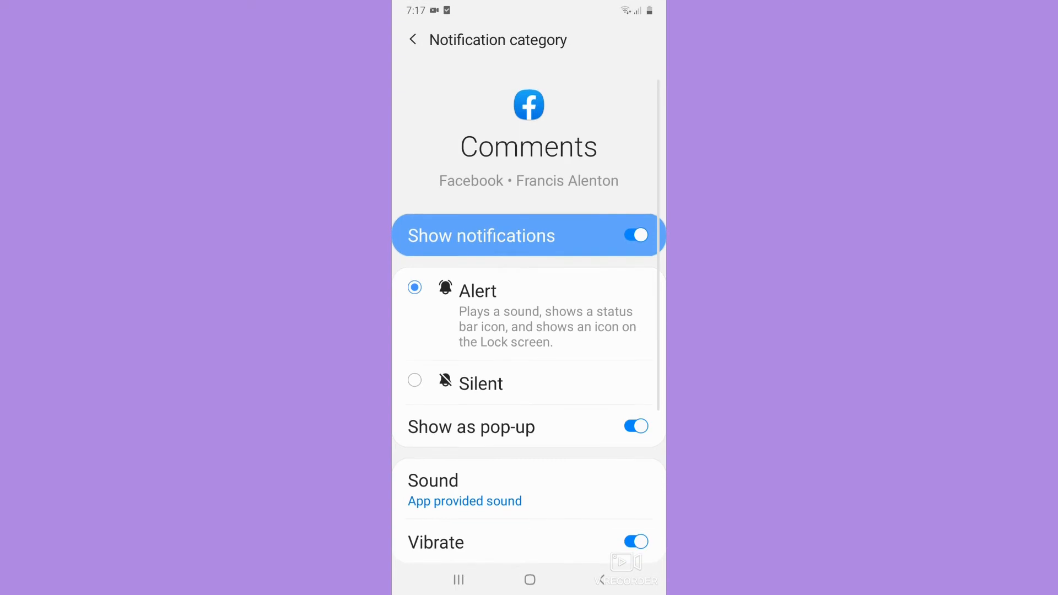
Open the Sound tone list for Comments notifications and scroll through it.
scroll("down", 3)
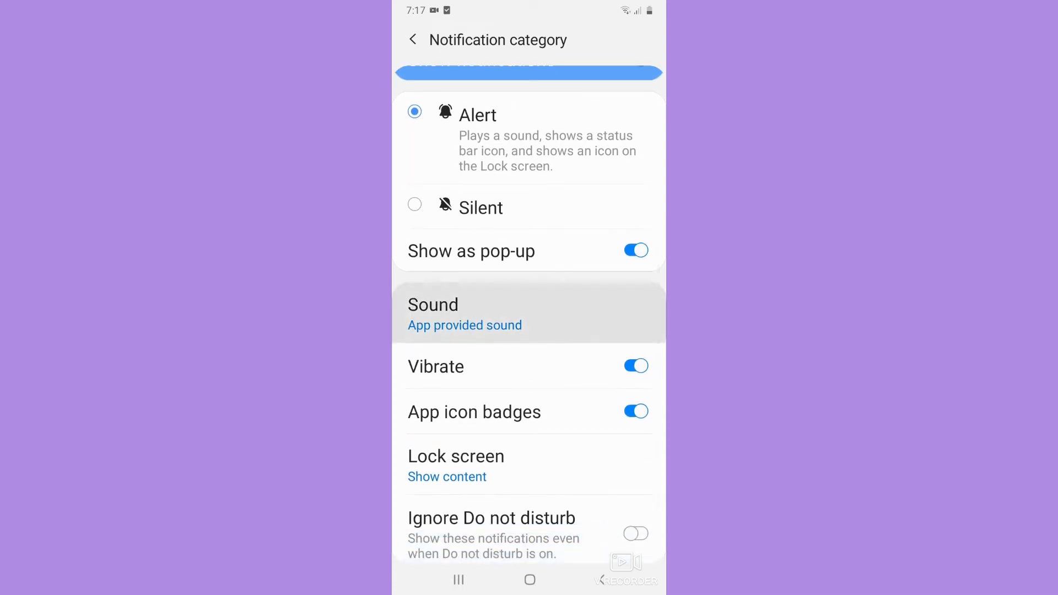
left_click(433, 310)
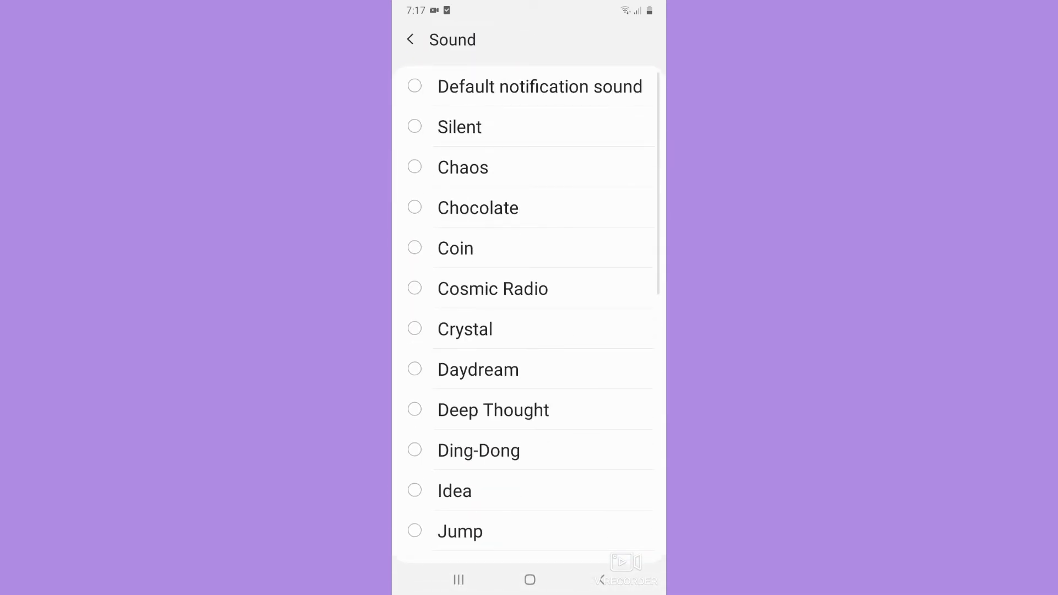
scroll("down", 3)
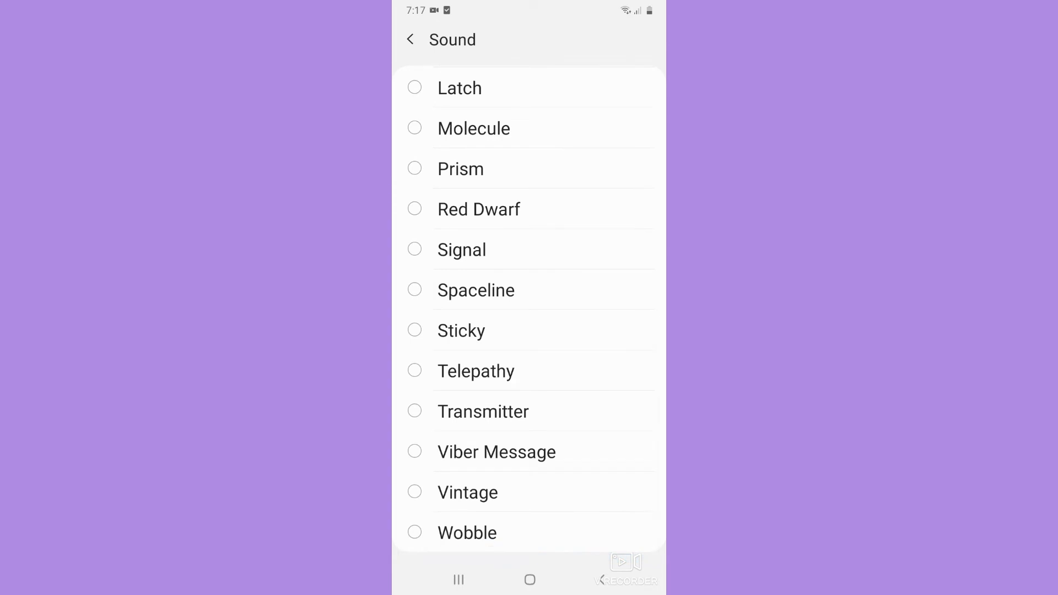